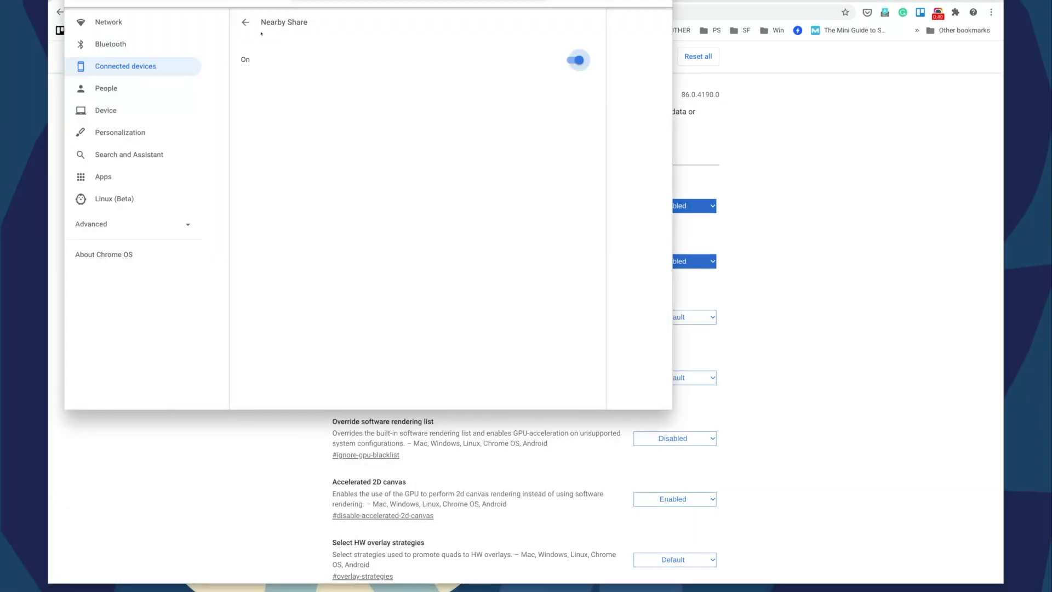
Step: Enable Nearby Share in Settings > Connected devices > Nearby Share
click(244, 22)
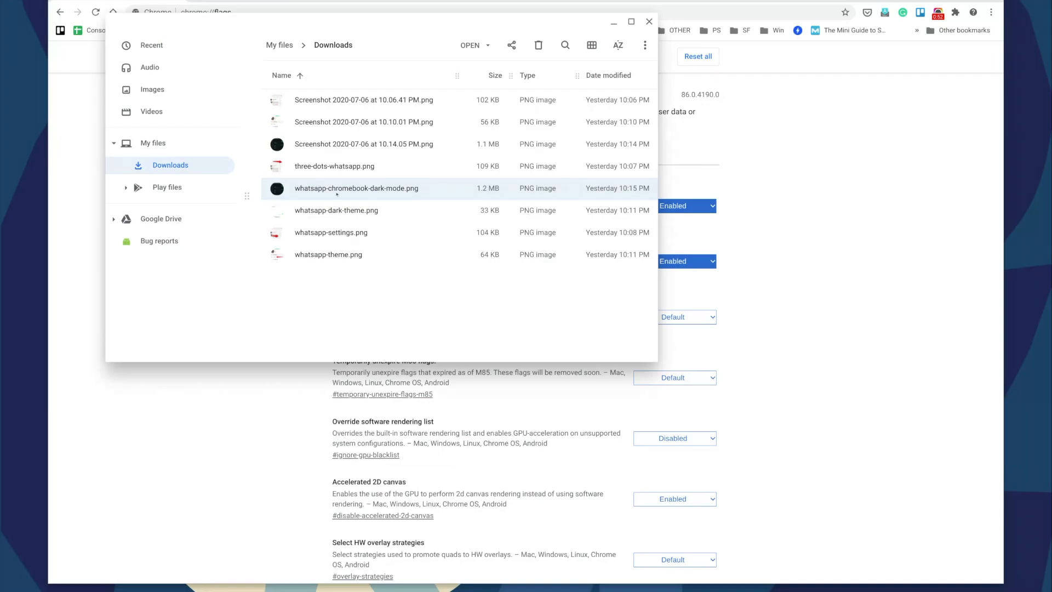
mouse_move(511, 45)
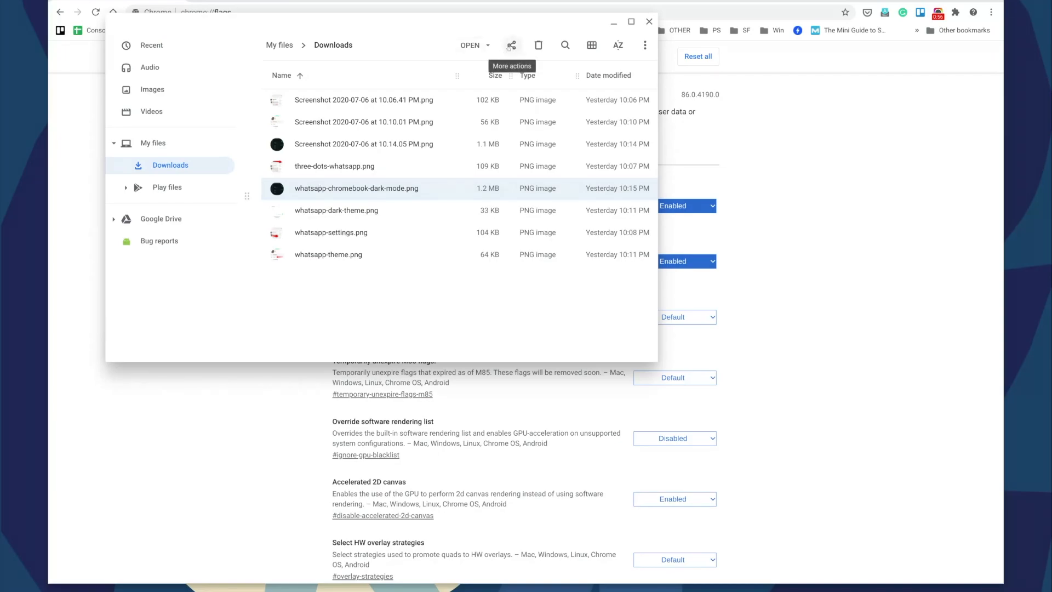
Step: Share whatsapp-chromebook-dark-mode.png from Downloads via the Files toolbar share icon
click(512, 45)
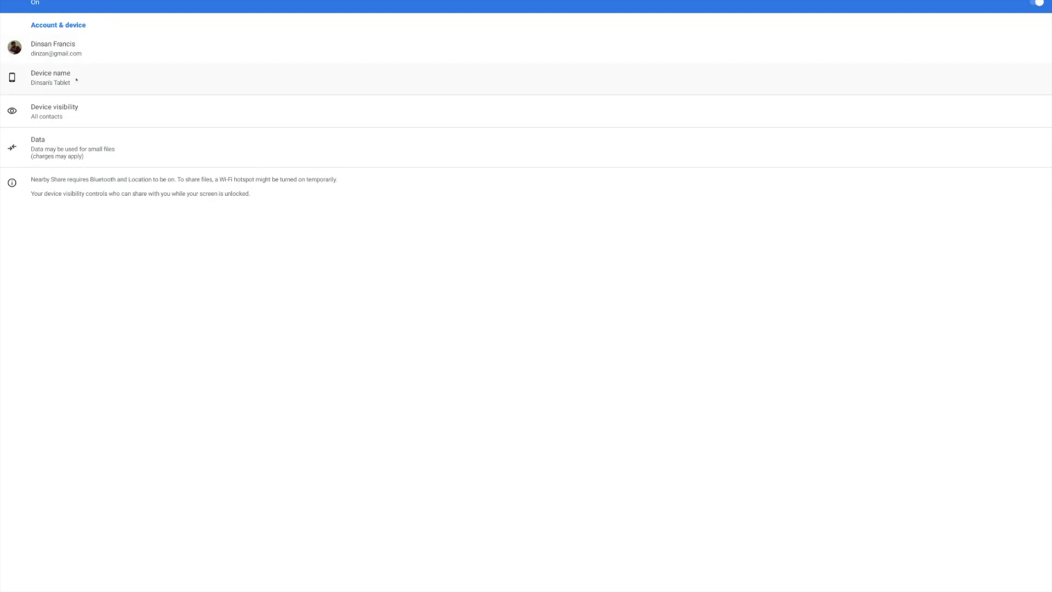
mouse_move(54, 110)
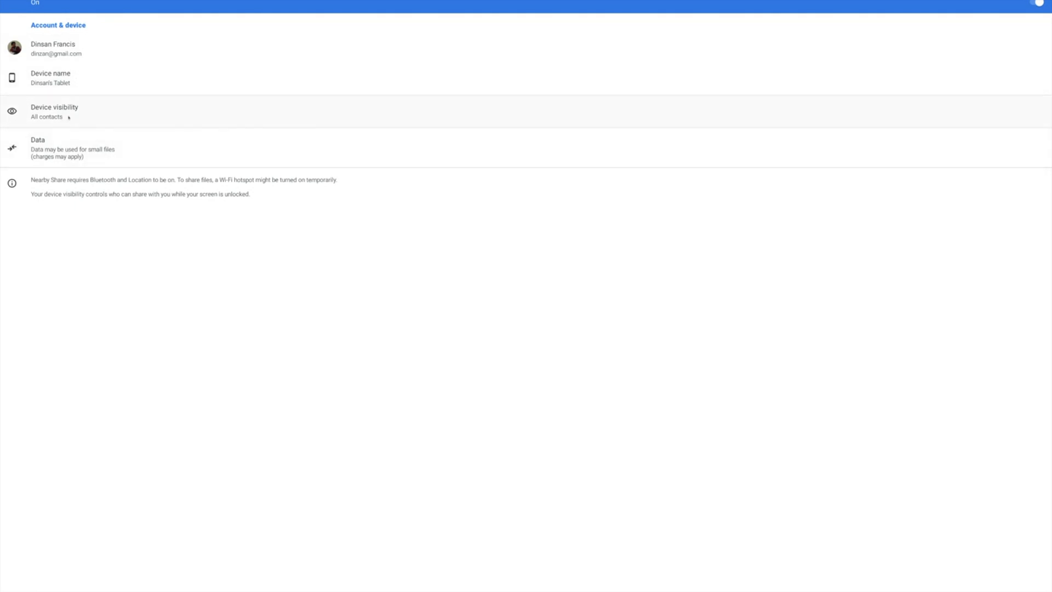
mouse_move(67, 143)
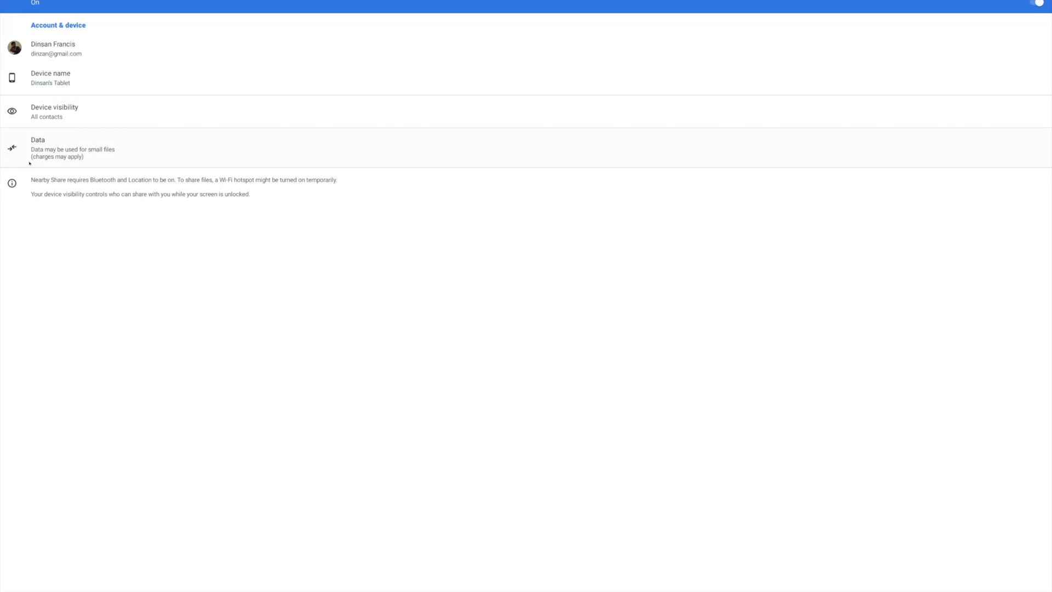
mouse_move(60, 159)
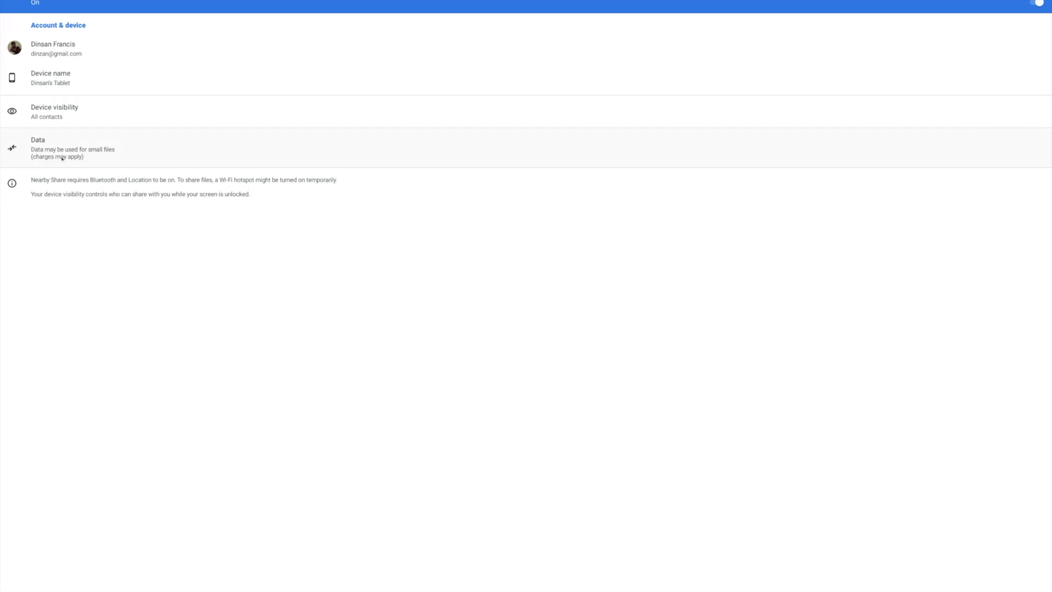
mouse_move(99, 156)
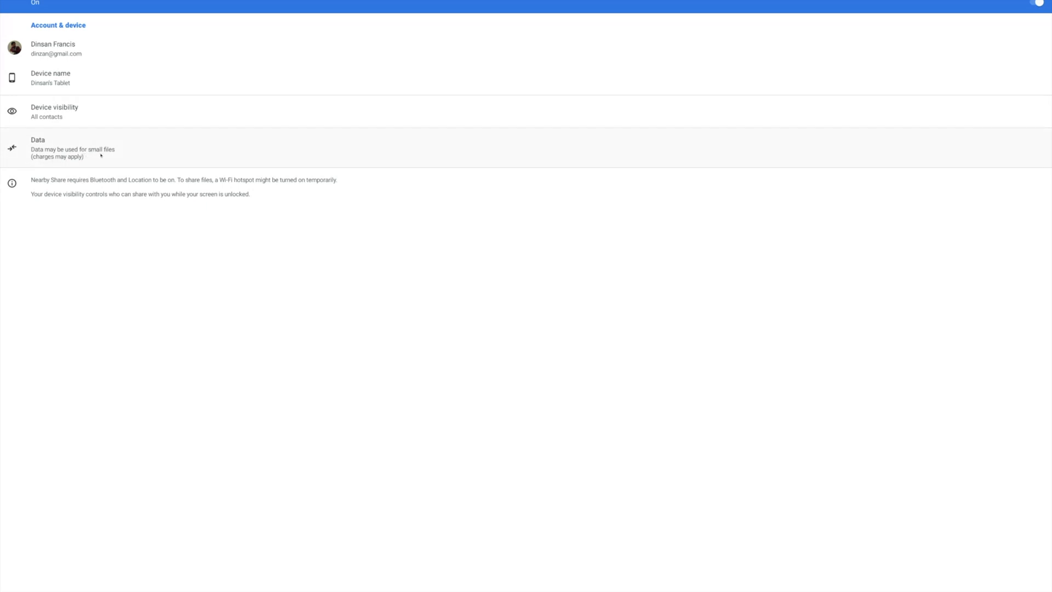
mouse_move(143, 169)
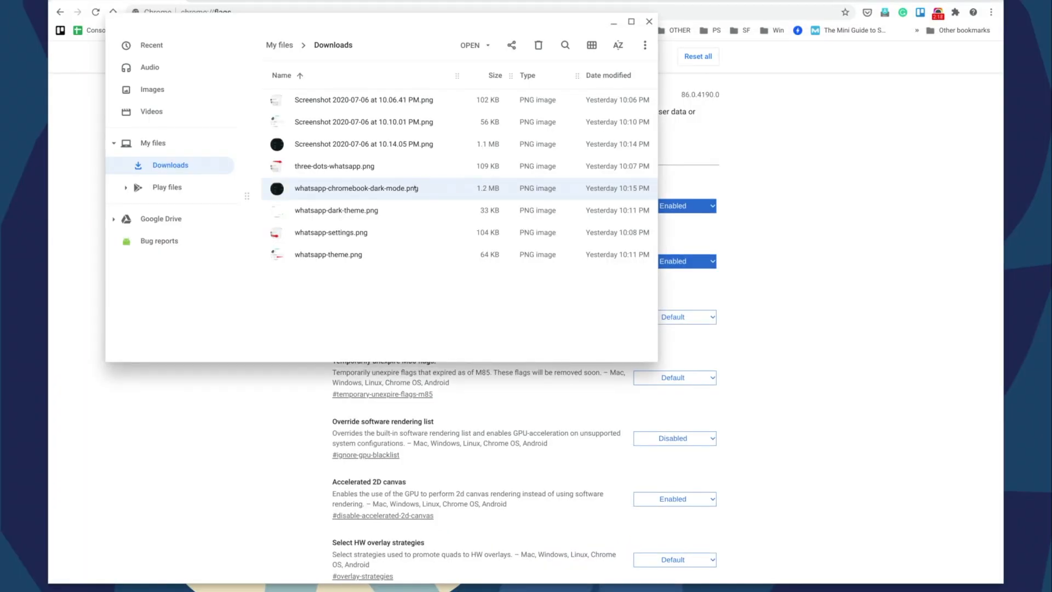
click(647, 22)
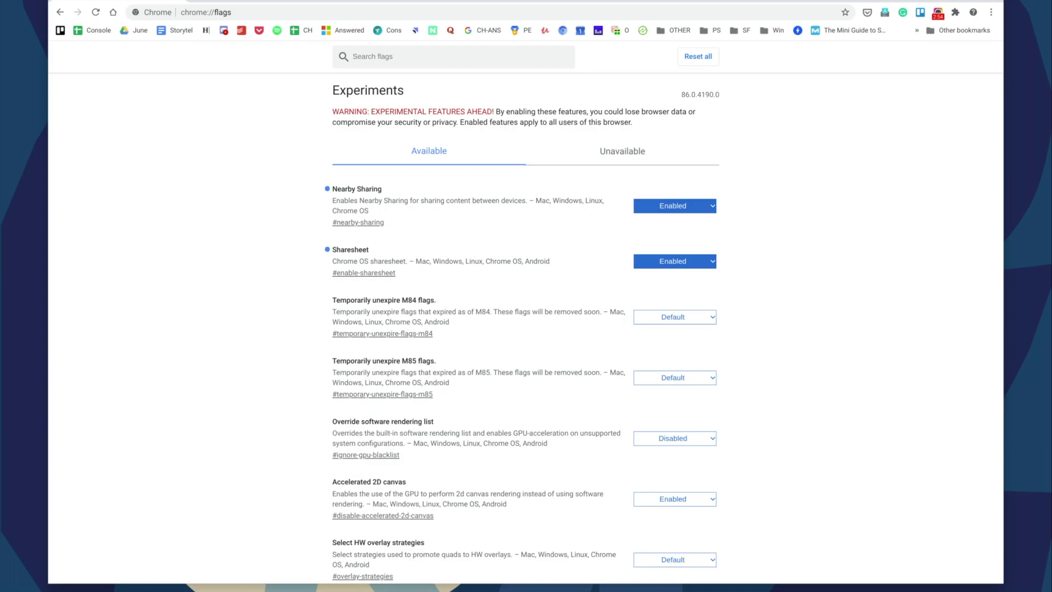
mouse_move(695, 175)
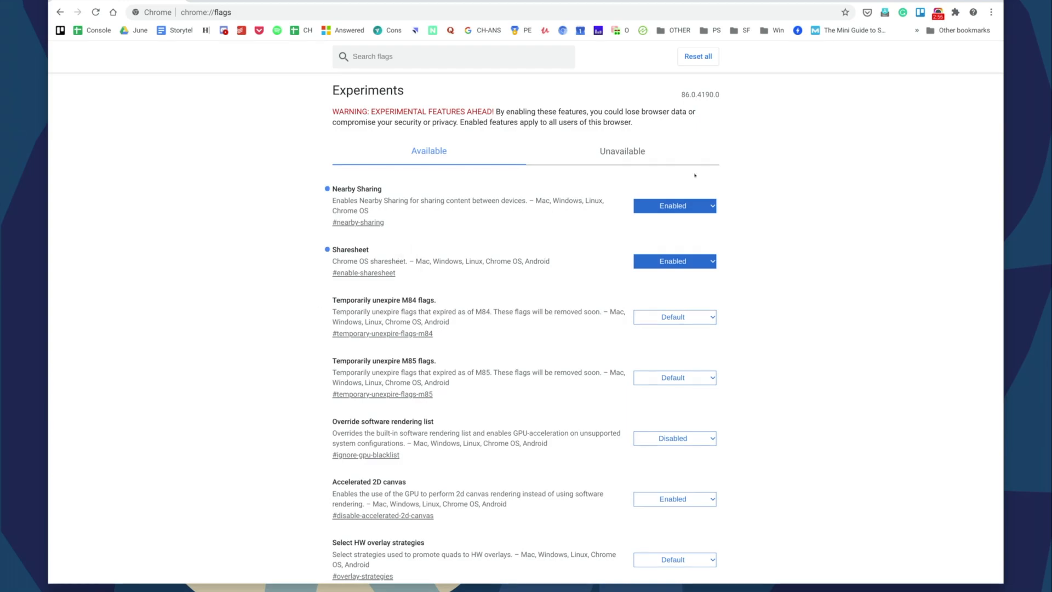